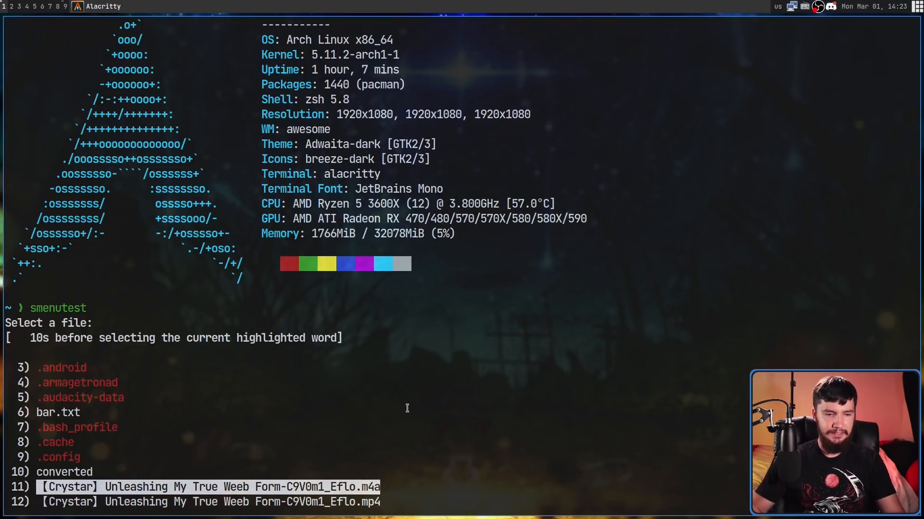
Step: Scroll through the p-gen/smenu repository page toward the simple_menu.gif example
{"action": "key", "text": "Return"}
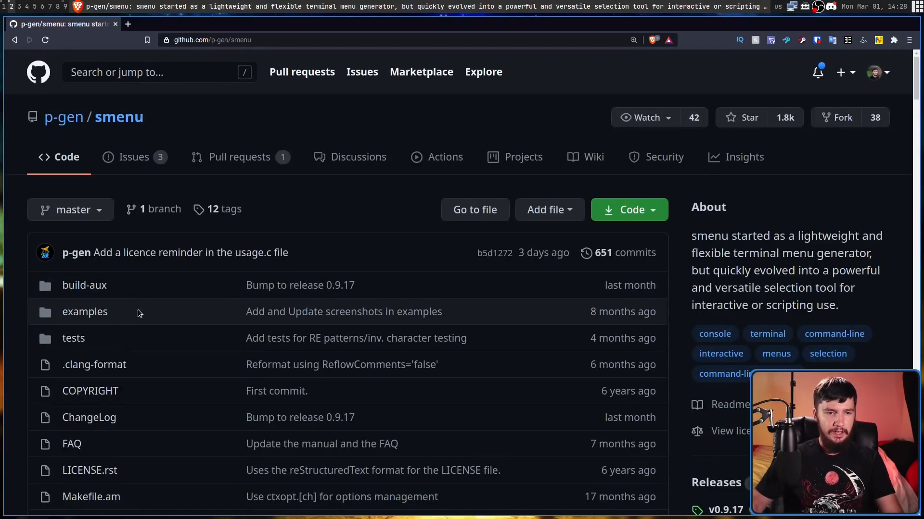
{"action": "scroll", "scroll_direction": "down", "scroll_amount": 3}
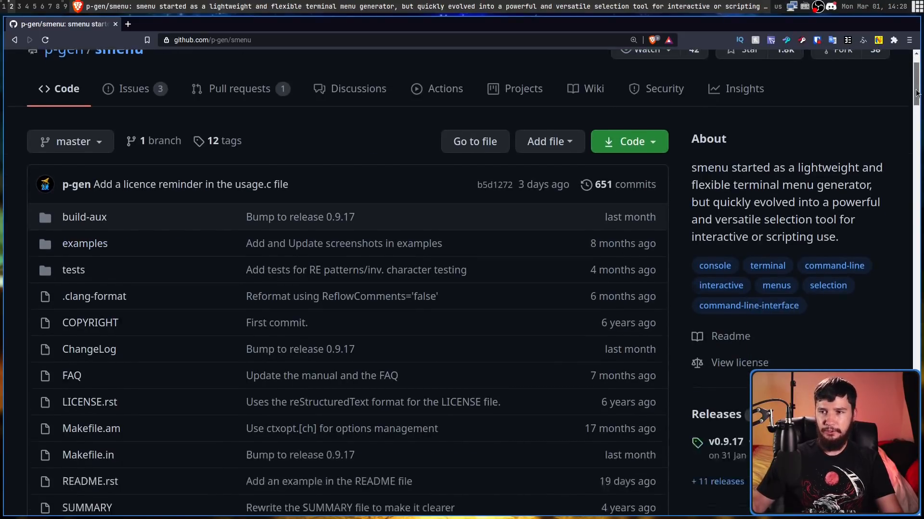
{"action": "scroll", "scroll_direction": "down", "scroll_amount": 3}
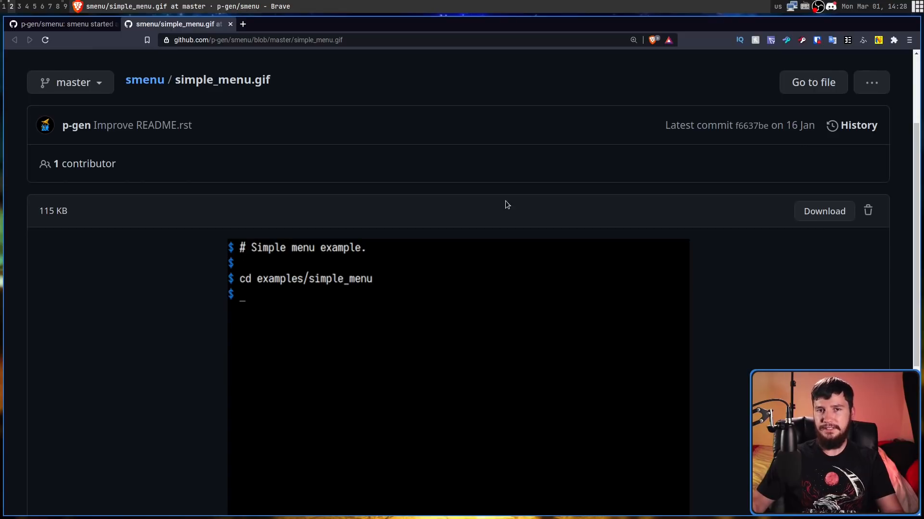
{"action": "scroll", "scroll_direction": "down", "scroll_amount": 3}
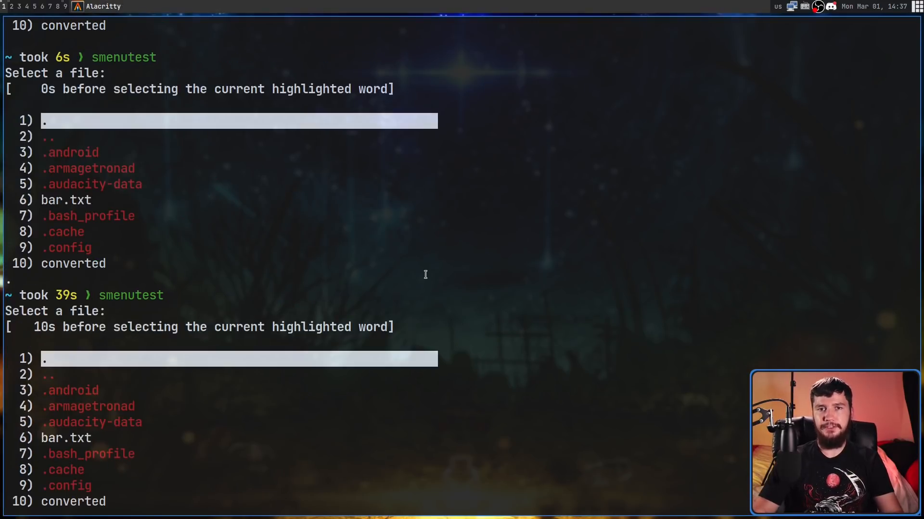
Step: Run smenutest and move the highlight through entries like .armagetronad and back to the first
{"action": "key", "text": "Down"}
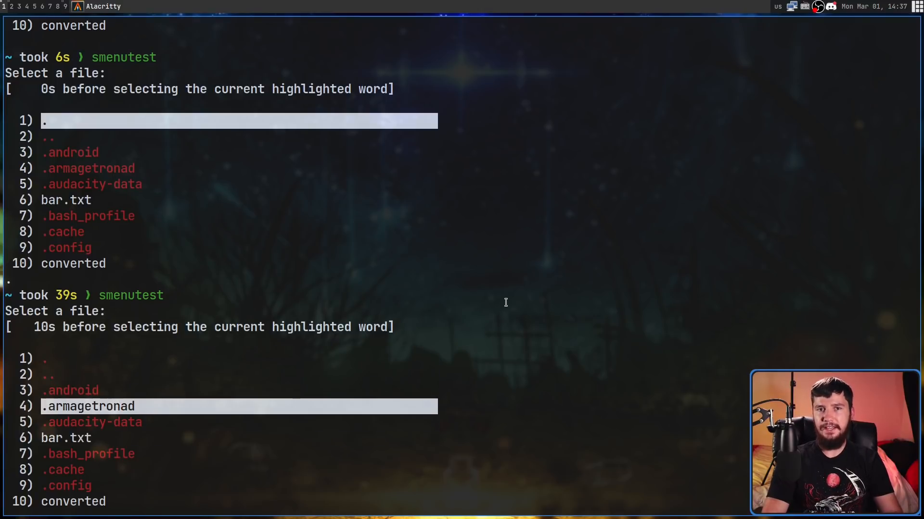
{"action": "key", "text": "Down"}
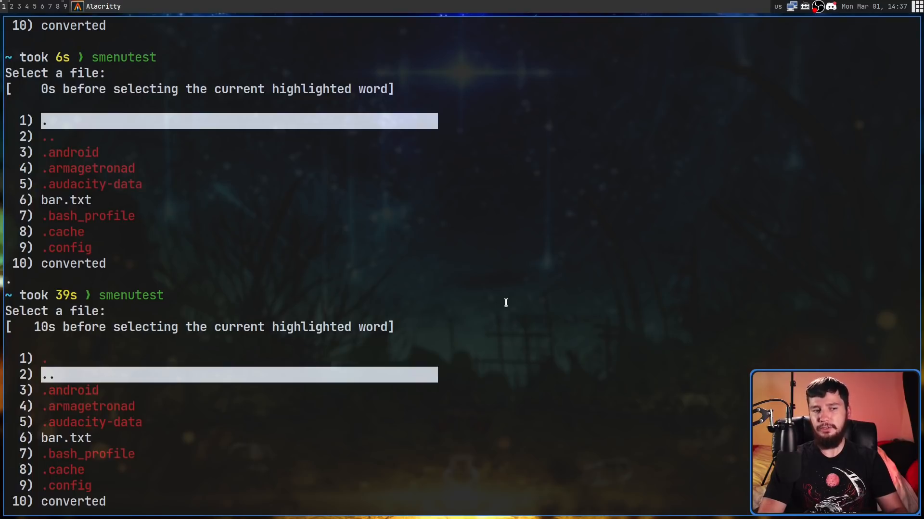
{"action": "key", "text": "Up"}
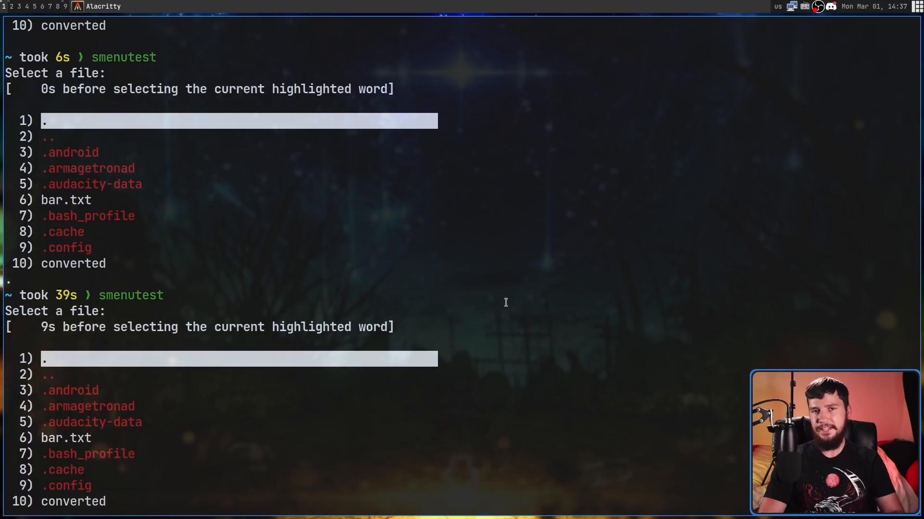
{"action": "key", "text": "Down"}
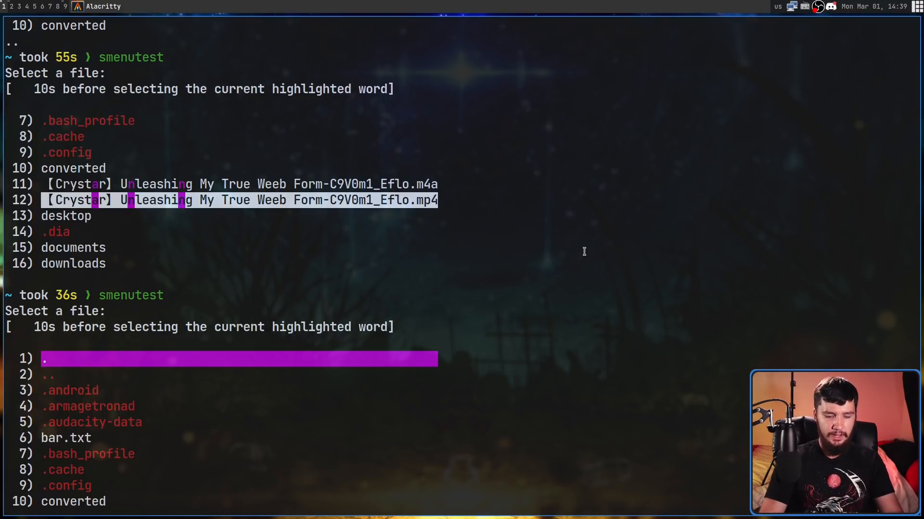
Step: Search the menu for matching letters, jump to the mp4 match, then clear the old menus
{"action": "key", "text": "Down"}
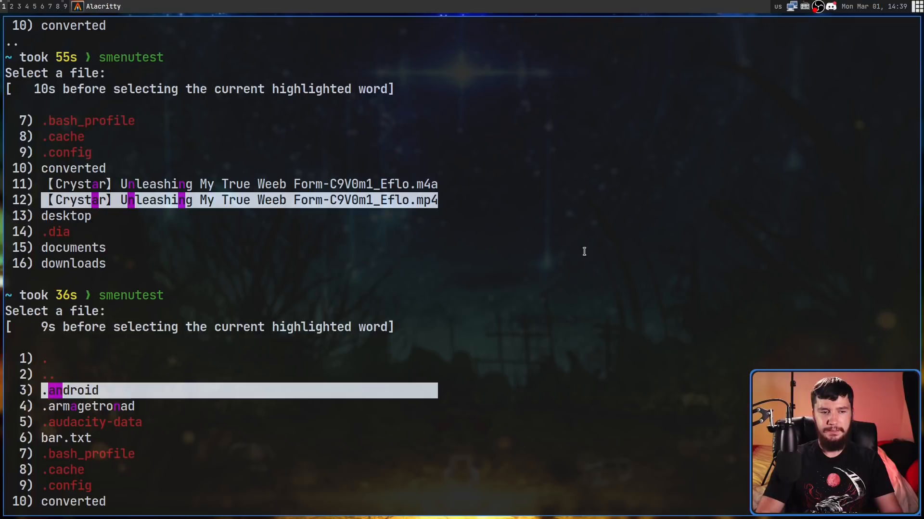
{"action": "key", "text": "Down"}
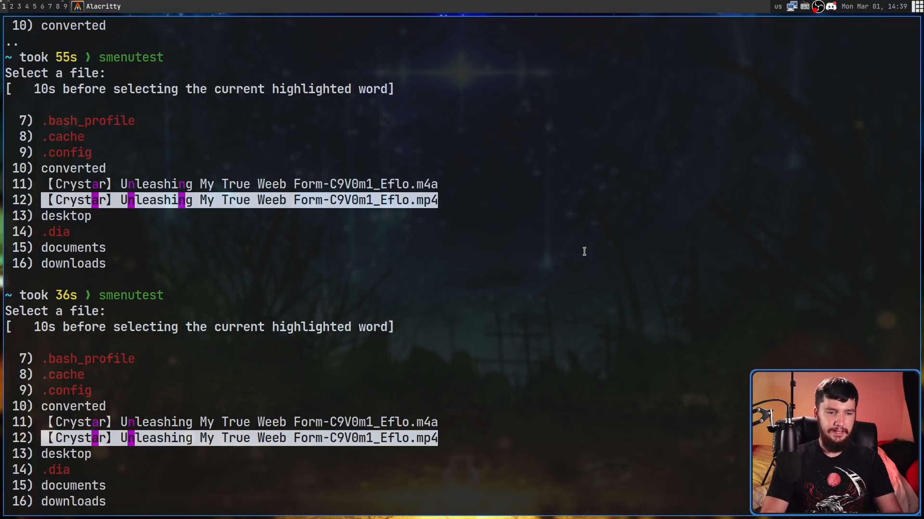
{"action": "key", "text": "Up"}
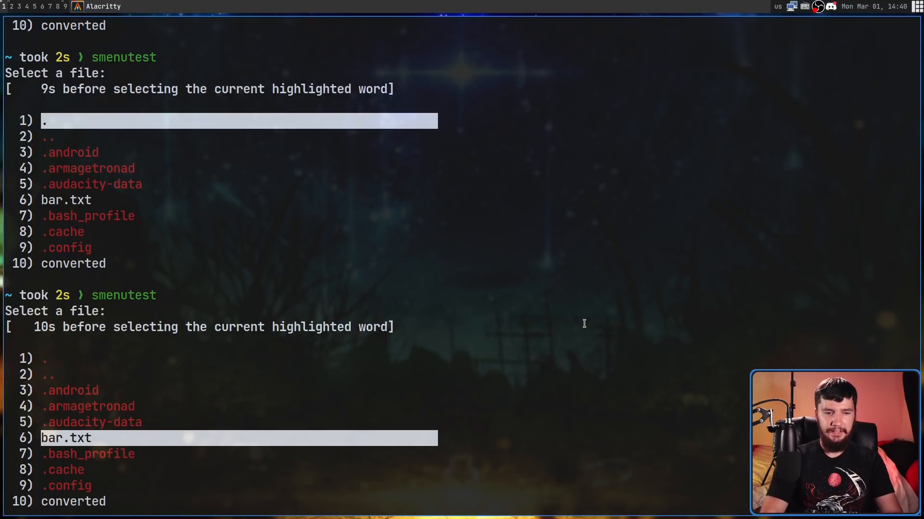
{"action": "key", "text": "Down"}
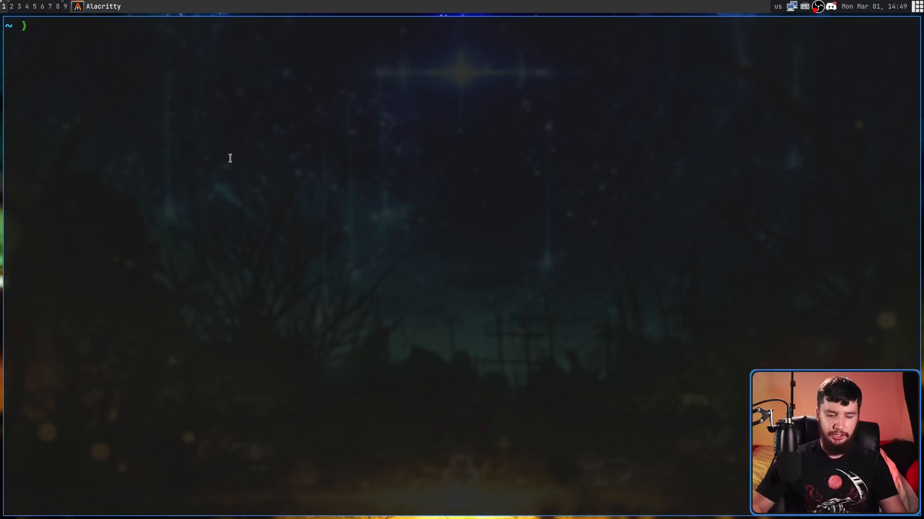
Step: Pipe printf "hello world\nfoobar" into smenu, pick a word, then rerun it with -c for columns
{"action": "type", "text": "print"}
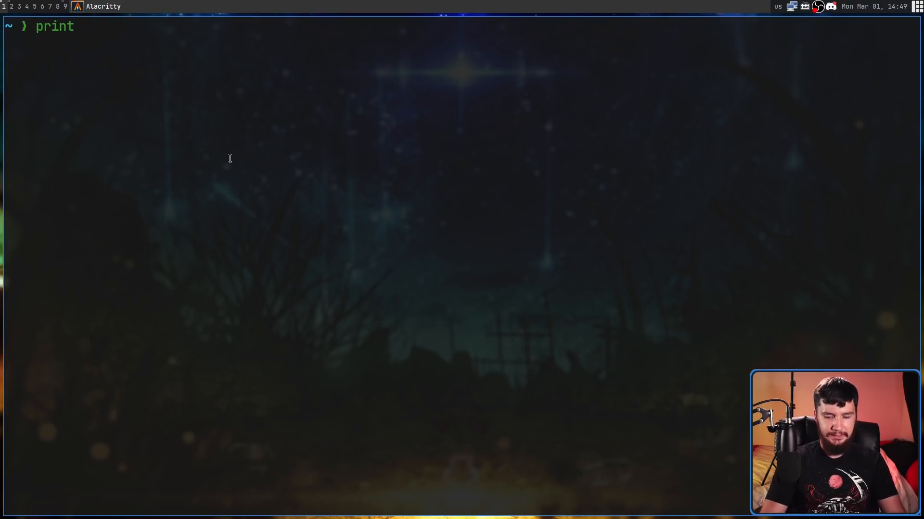
{"action": "type", "text": "f \"he\""}
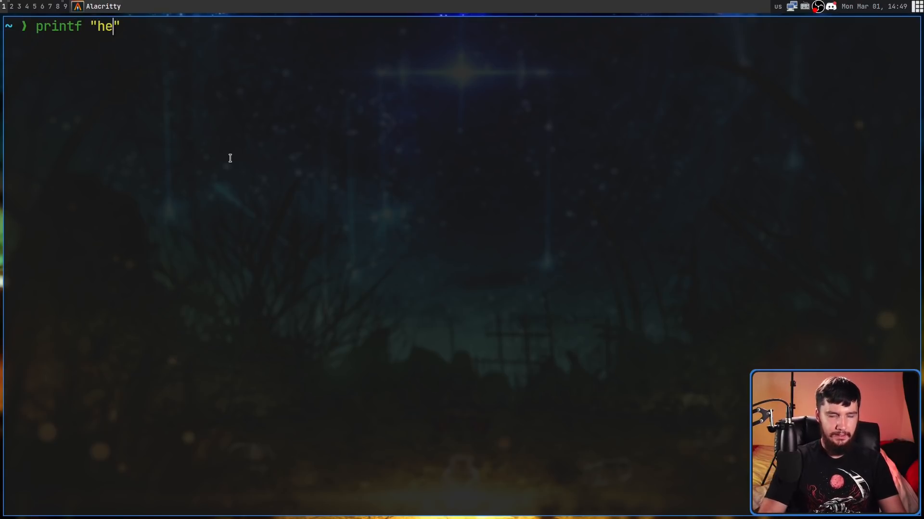
{"action": "type", "text": "llo world"}
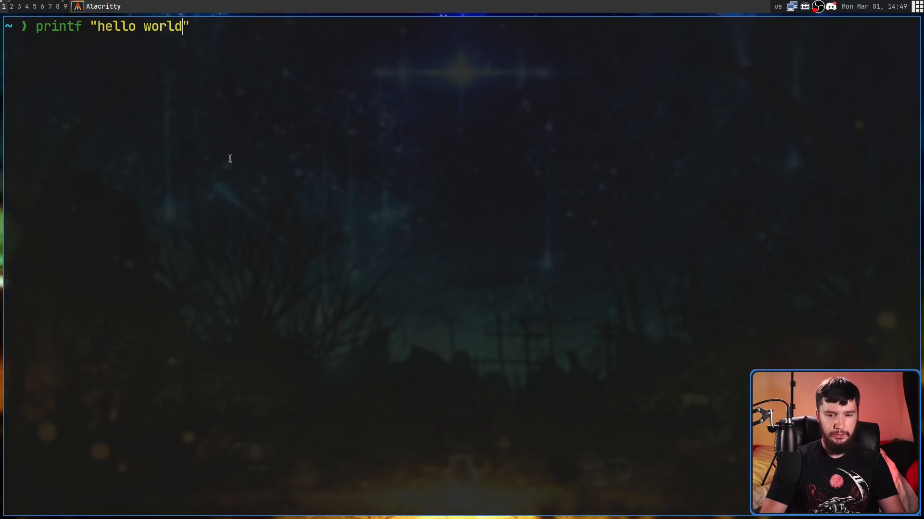
{"action": "type", "text": "\\n"}
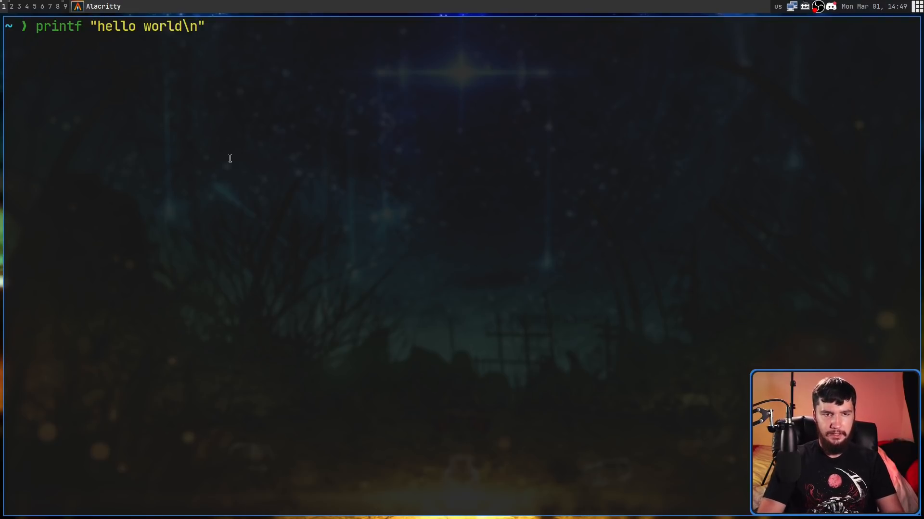
{"action": "type", "text": "foobar"}
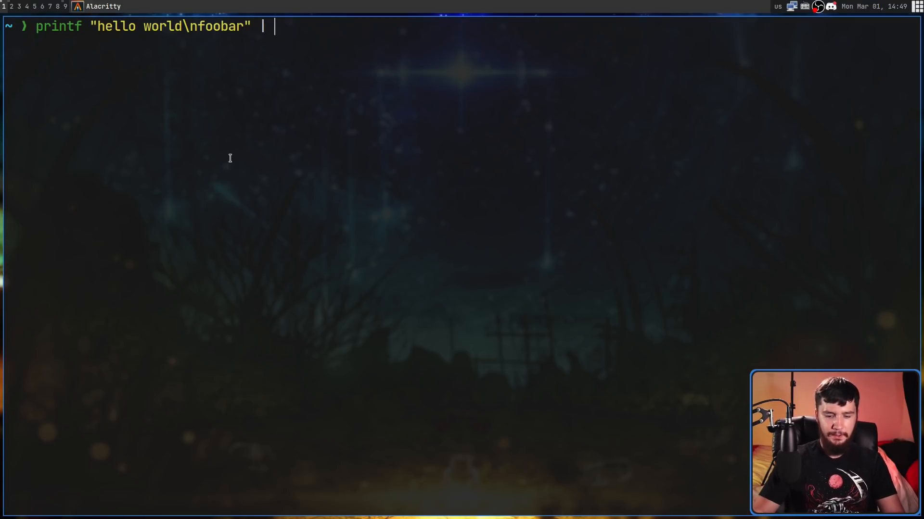
{"action": "type", "text": "smenu"}
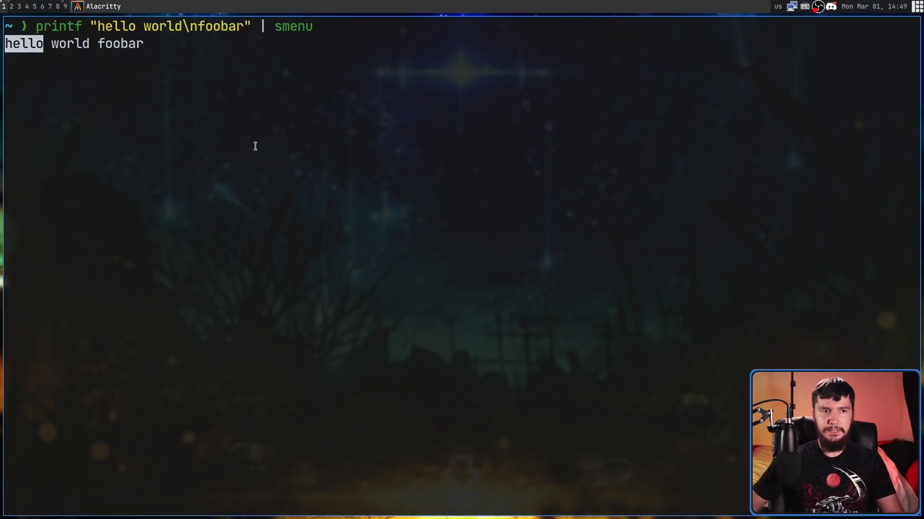
{"action": "mouse_move", "coordinate": [210, 38]}
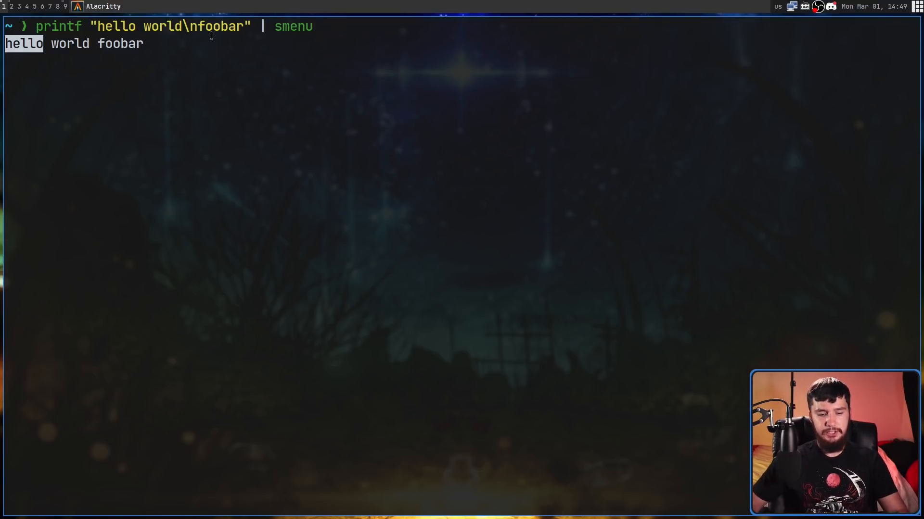
{"action": "key", "text": "Return"}
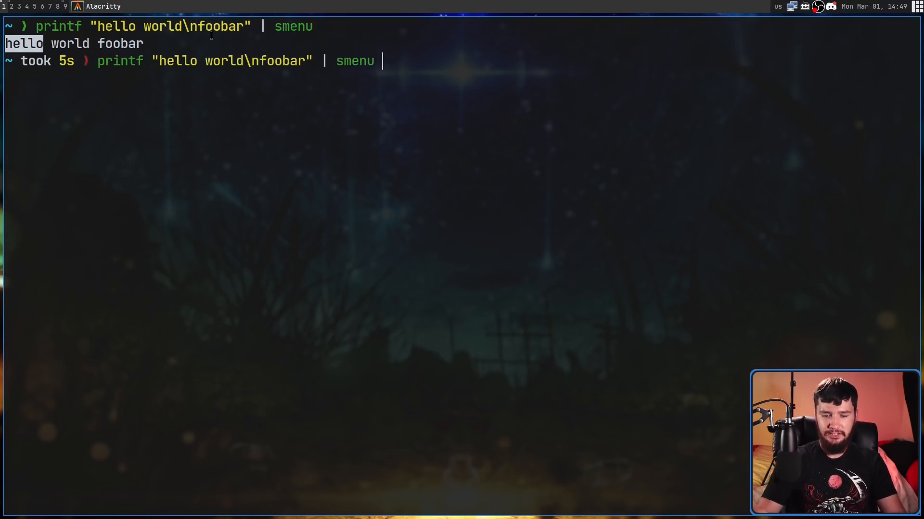
{"action": "type", "text": "-c"}
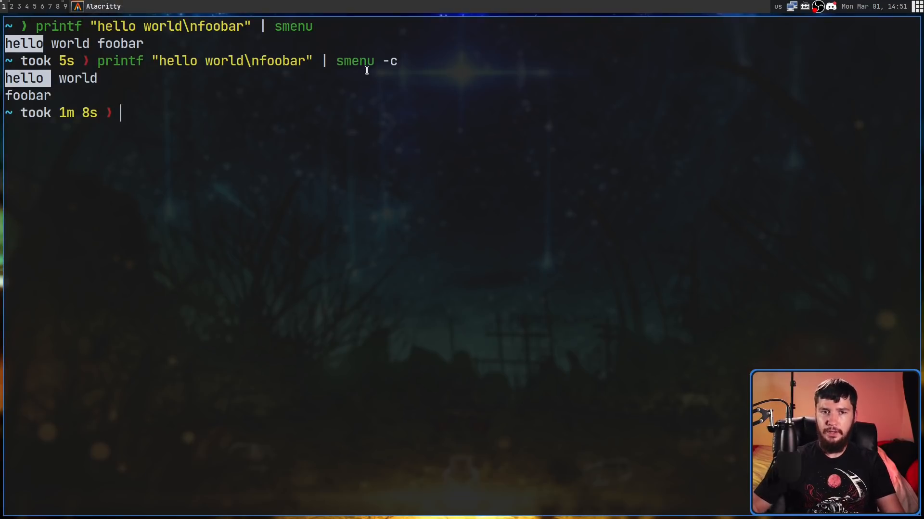
Step: Recall the printf | smenu pipeline as the base for the ls -a | smenu menu
{"action": "type", "text": "printf \"hello world\\nfoobar\" | smenu"}
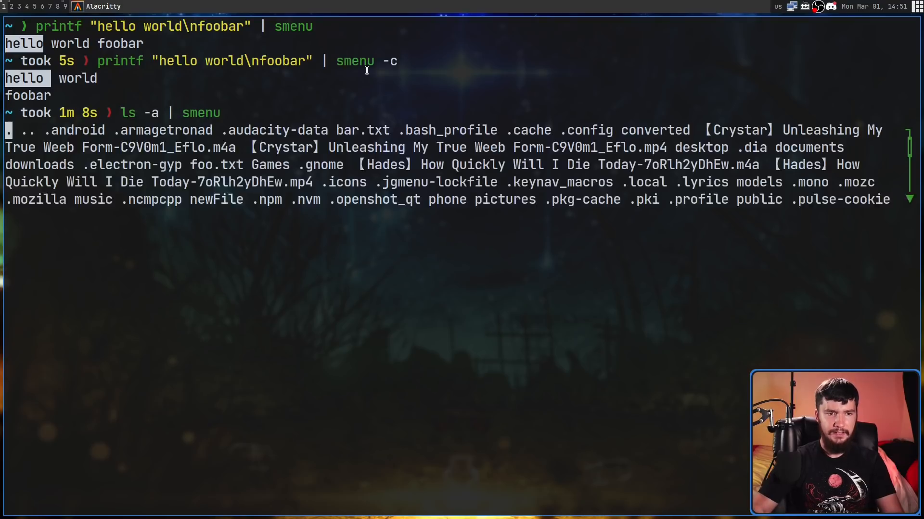
{"action": "mouse_move", "coordinate": [497, 108]}
{"action": "type", "text": "ls -a | smenu -c -W"}
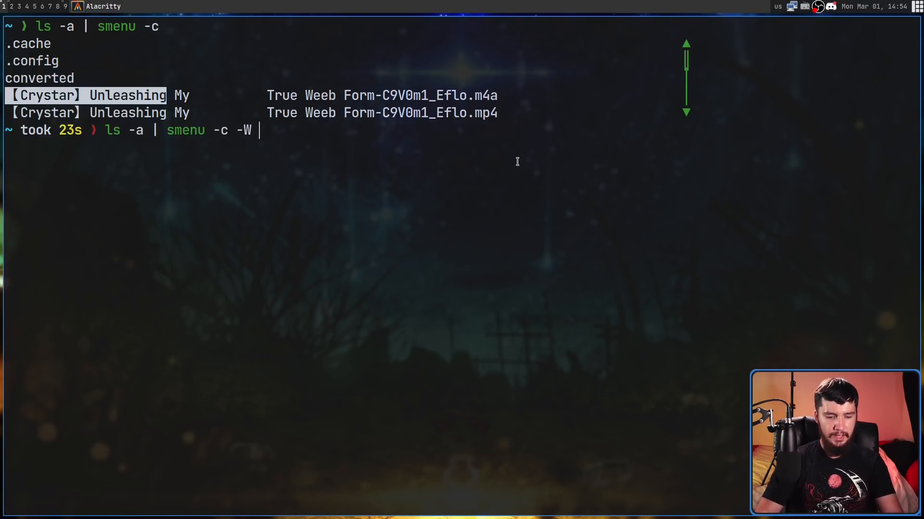
Step: Run ls -a | smenu -c -W $'\n' one file per row, then with -n10 and -n20 visible rows
{"action": "type", "text": "$'\\'"}
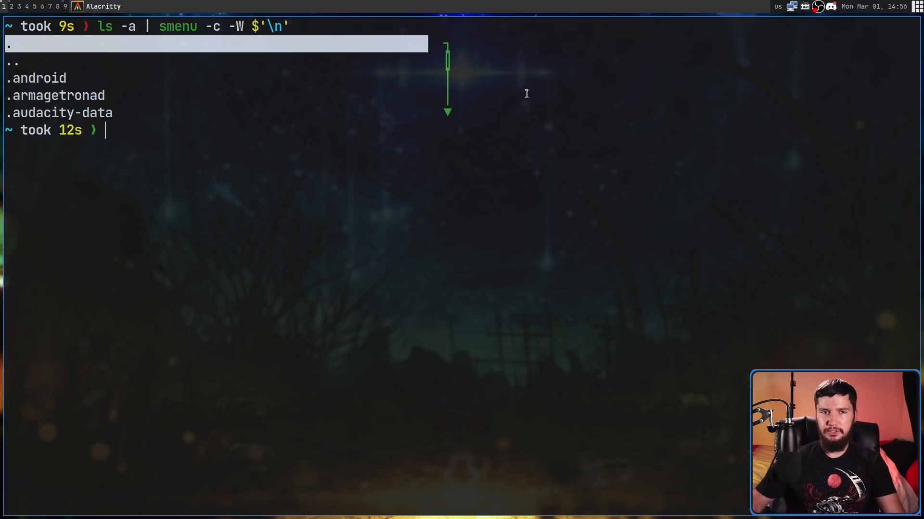
{"action": "type", "text": "ls -a | smenu -c -W $'\\n' -n"}
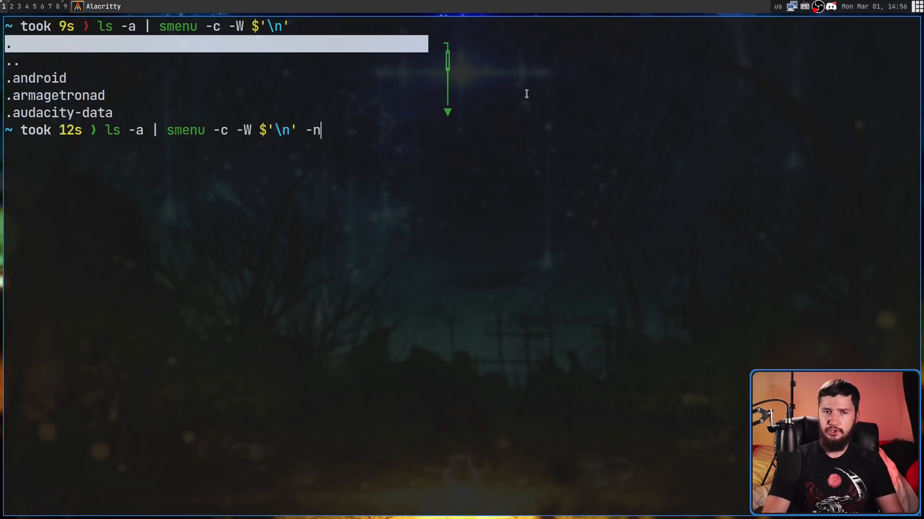
{"action": "type", "text": "10"}
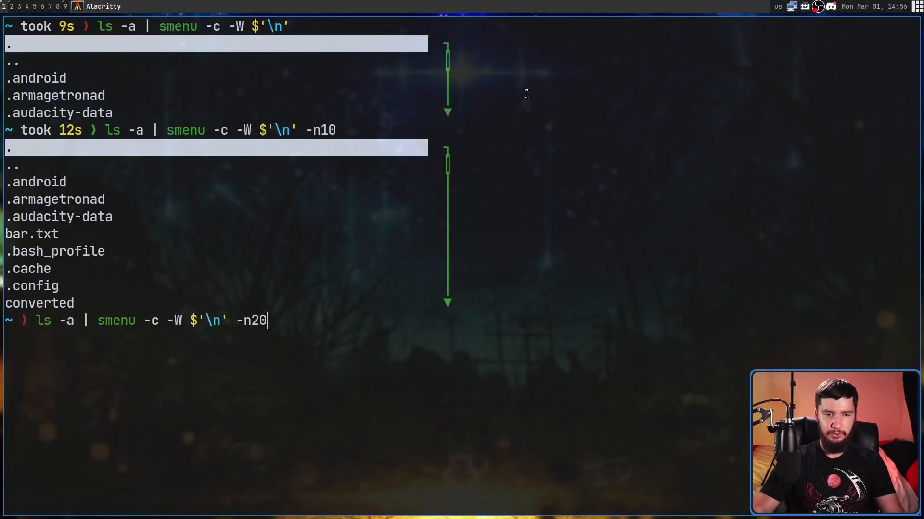
{"action": "key", "text": "Return"}
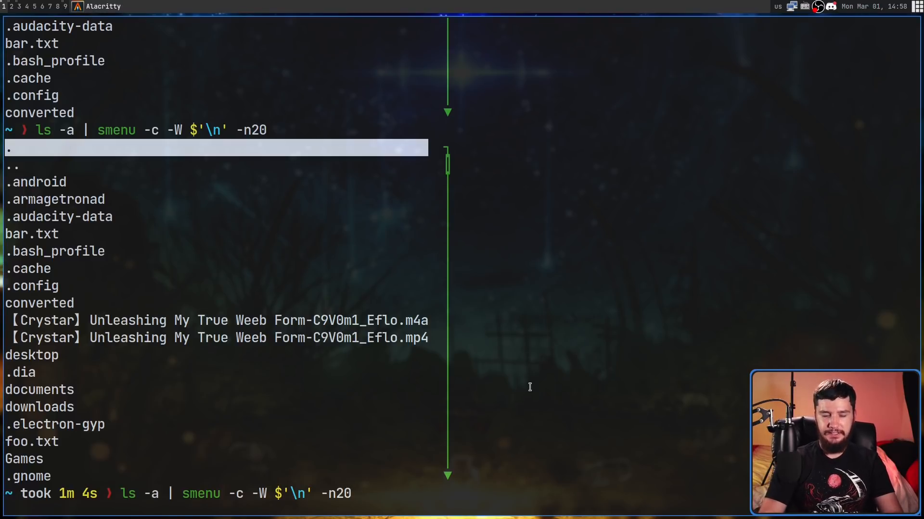
Step: Wrap the ls | smenu pipeline in echo $( ... ) with -x current 3 so the pick auto-selects after 3 seconds
{"action": "type", "text": "-X"}
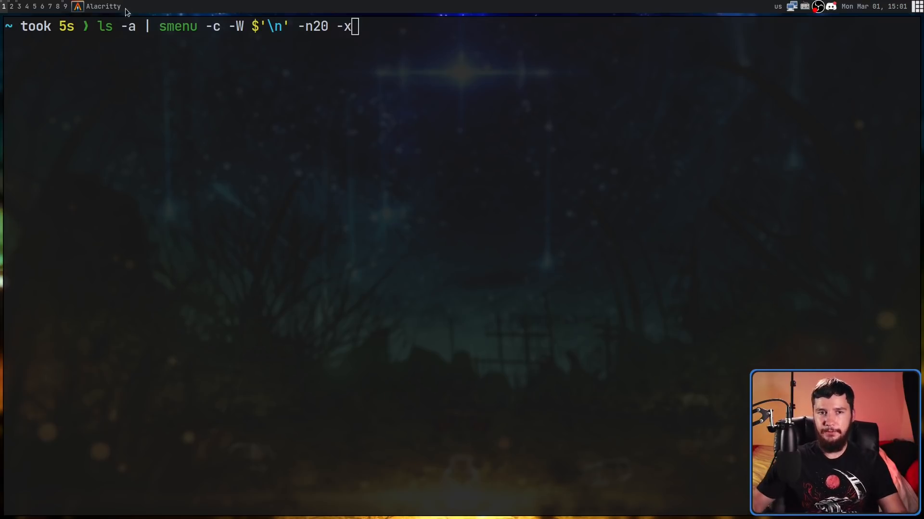
{"action": "type", "text": "curre"}
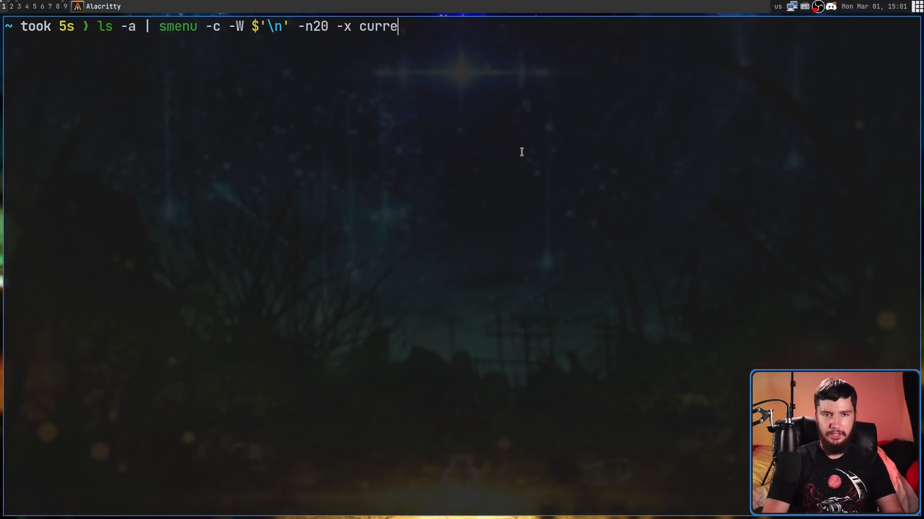
{"action": "type", "text": "nt"}
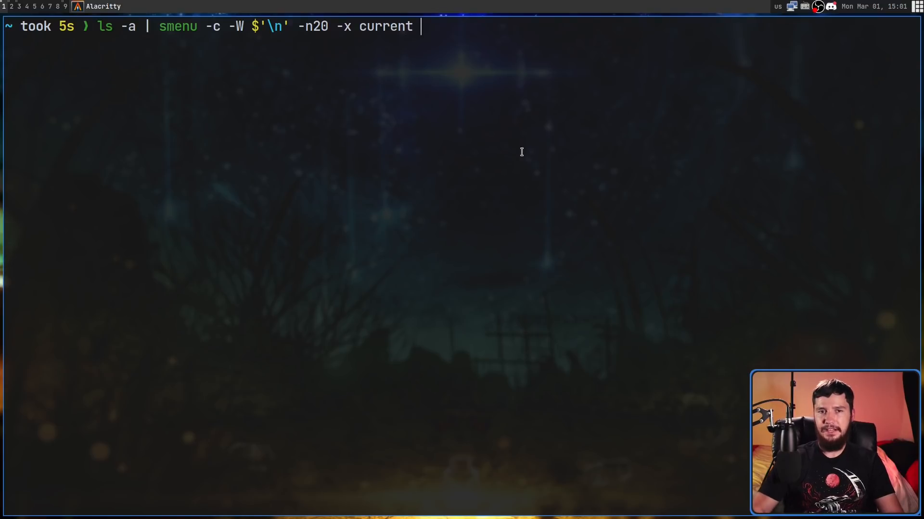
{"action": "type", "text": "3)"}
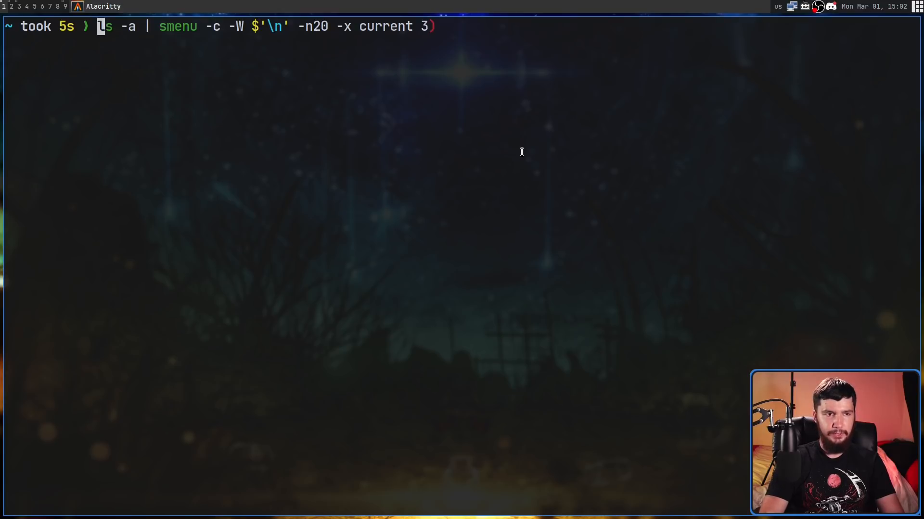
{"action": "type", "text": "$("}
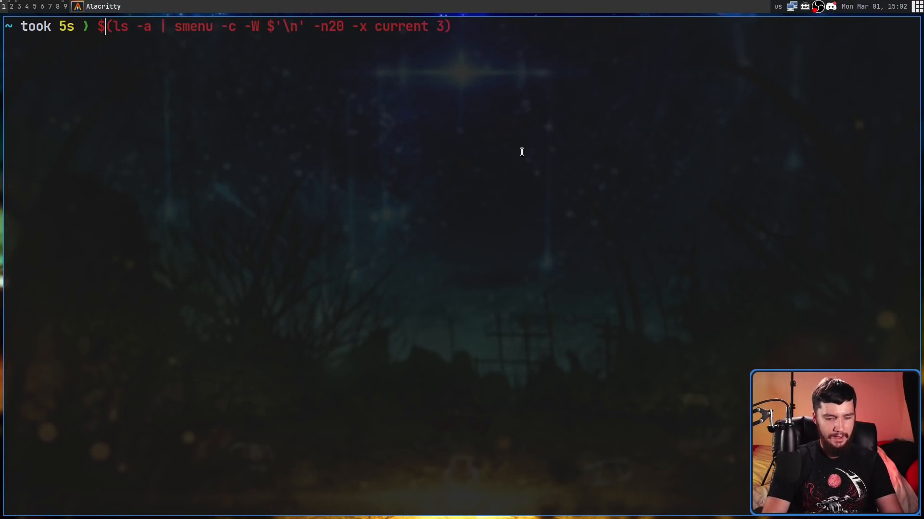
{"action": "type", "text": "echo"}
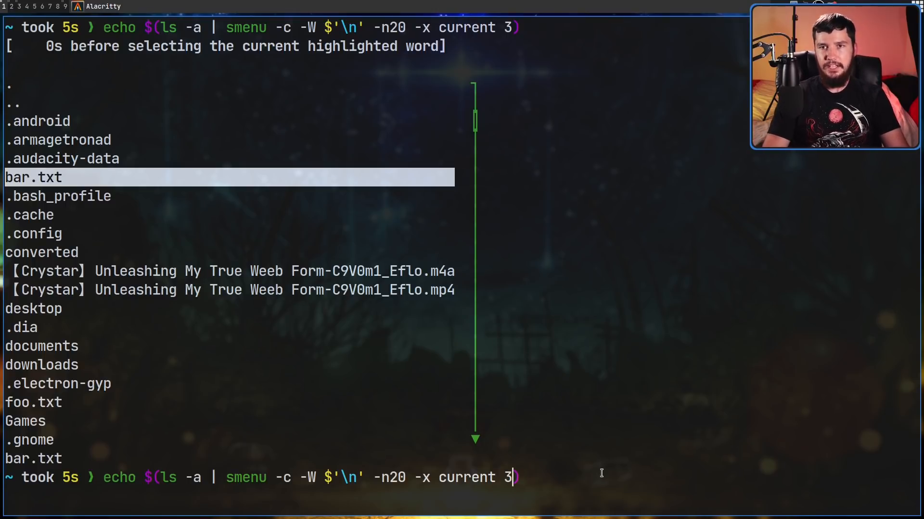
Step: Add -m "Select A File:" -N -q for a titled, numbered menu without scroll bar, echoing .w3m
{"action": "type", "text": "-m"}
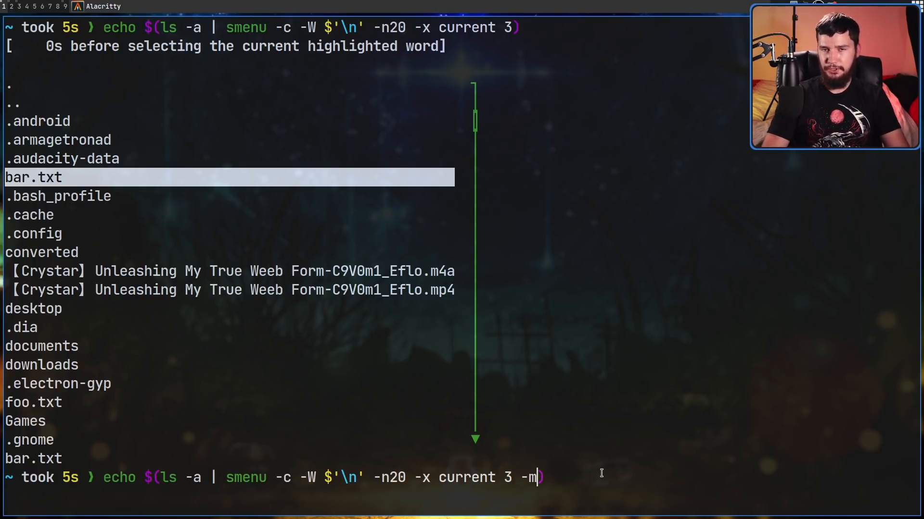
{"action": "type", "text": "\" \""}
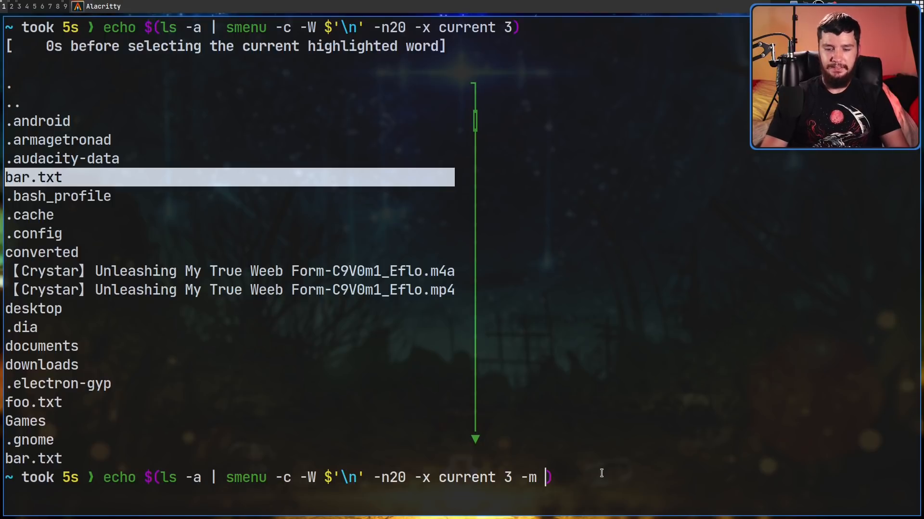
{"action": "type", "text": "\"Select\""}
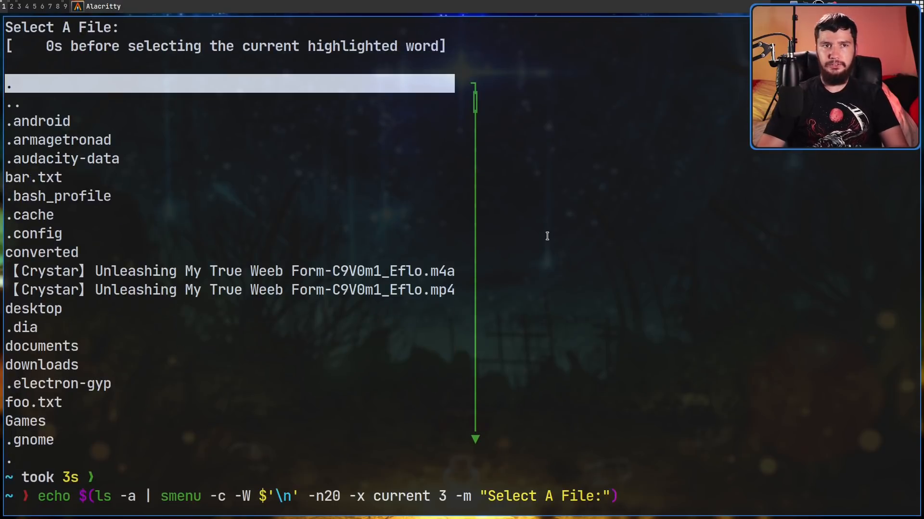
{"action": "type", "text": "-"}
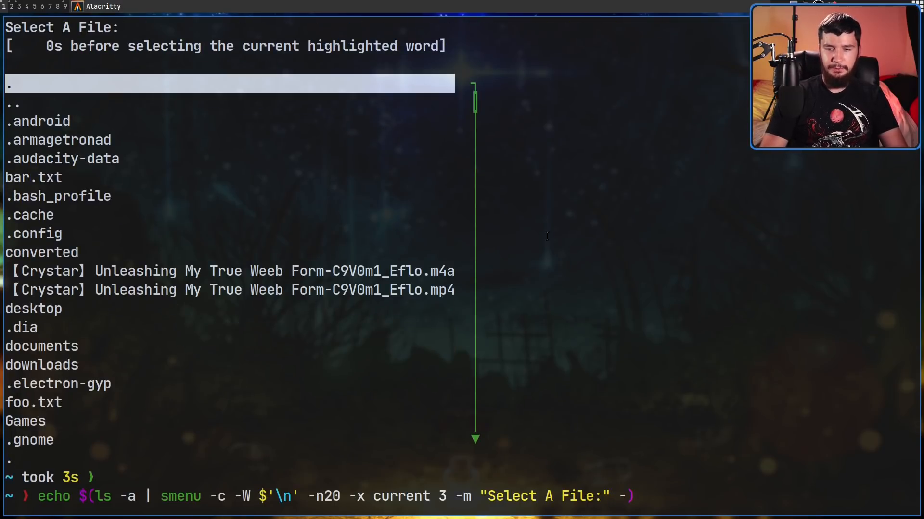
{"action": "type", "text": "-N -q"}
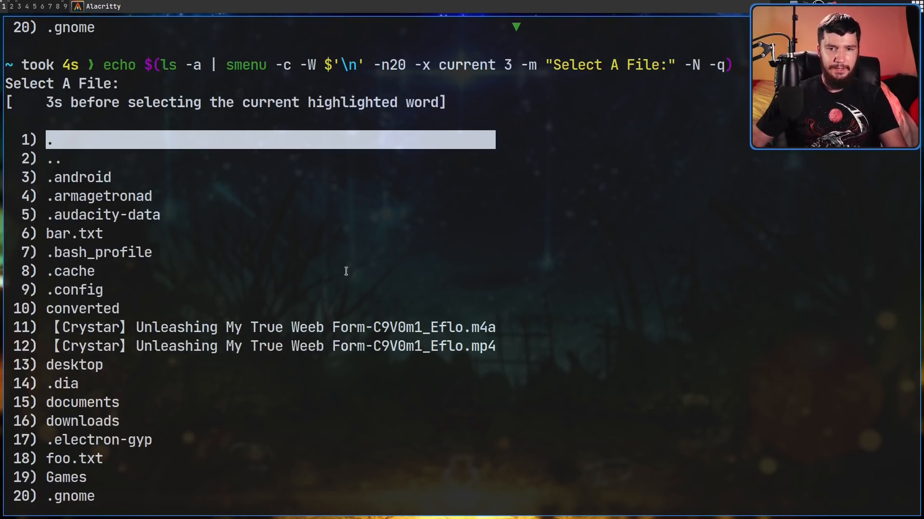
{"action": "scroll", "scroll_direction": "down", "scroll_amount": 3}
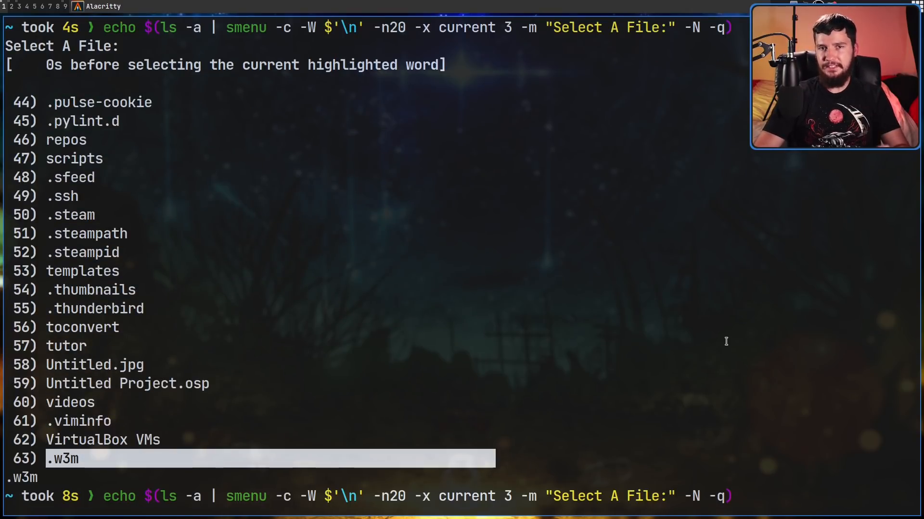
Step: Add -s 'repos' so the menu starts on repos and echoes it, then begin the '^\.' dotfile pattern
{"action": "type", "text": "-s"}
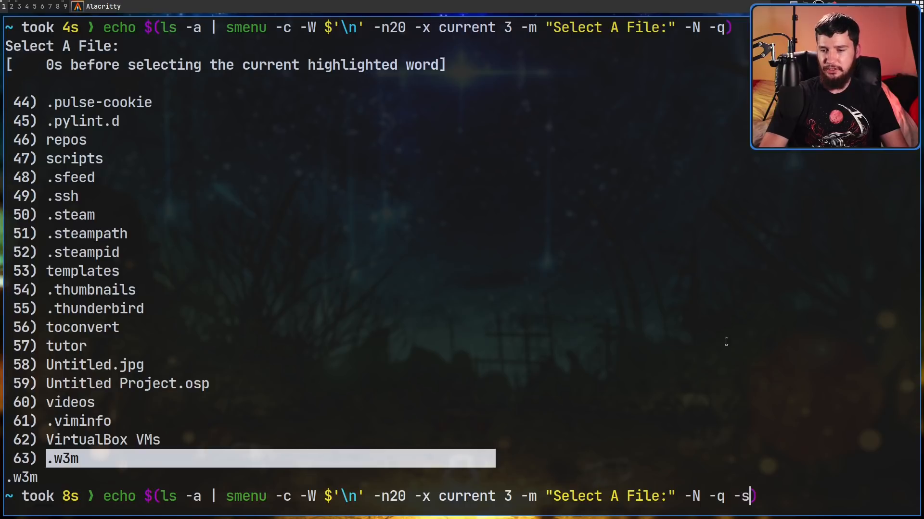
{"action": "type", "text": "''"}
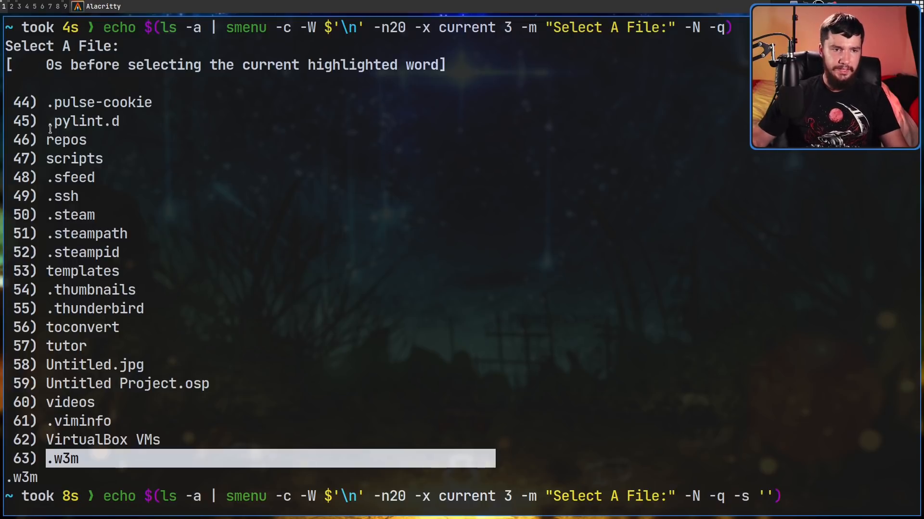
{"action": "type", "text": "repos' -2 '^"}
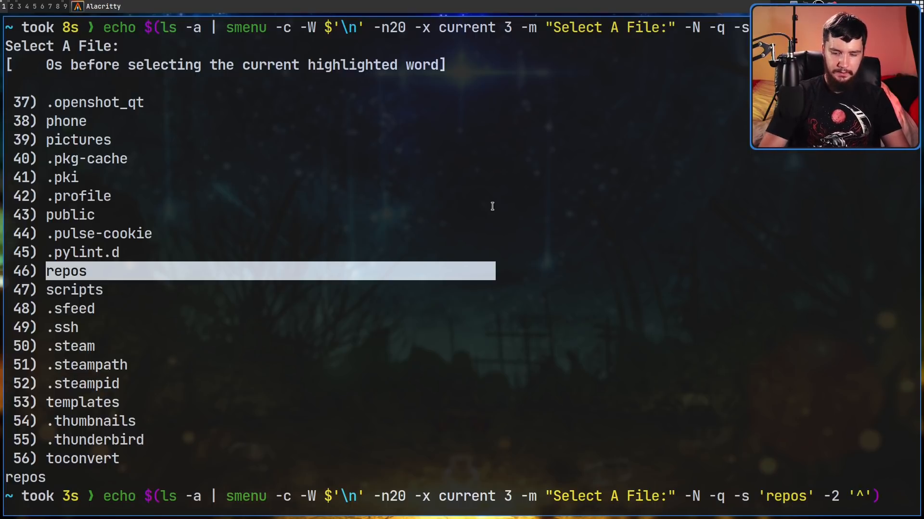
{"action": "type", "text": "\\."}
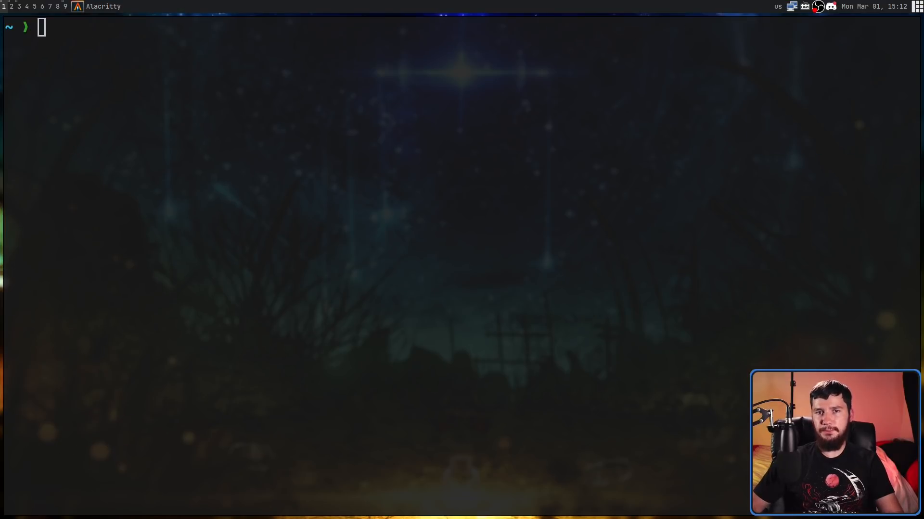
{"action": "type", "text": "clear"}
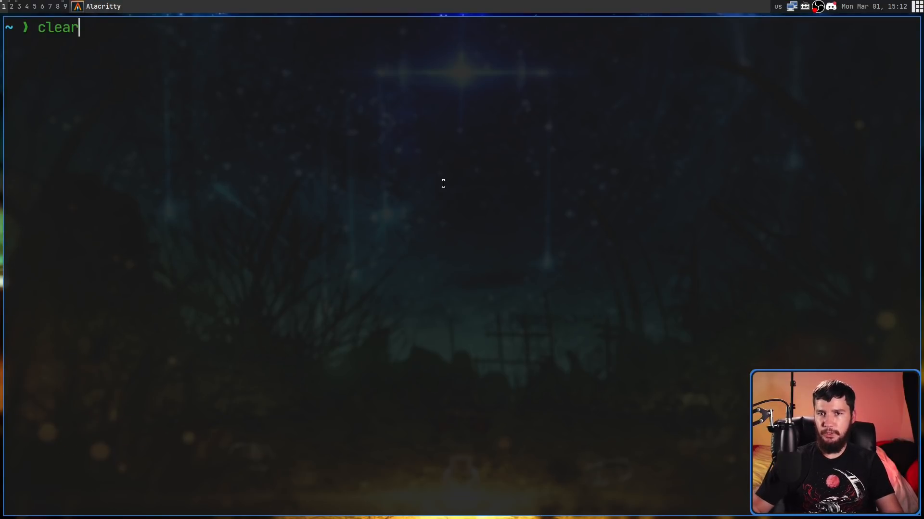
{"action": "type", "text": "echo $(ls -a | smenu -c -W $'\\n' -n20 -x current 3 -m \"Select A File:\" -N -q -s 'repos' -3 '^\\.' '2/0,bu')"}
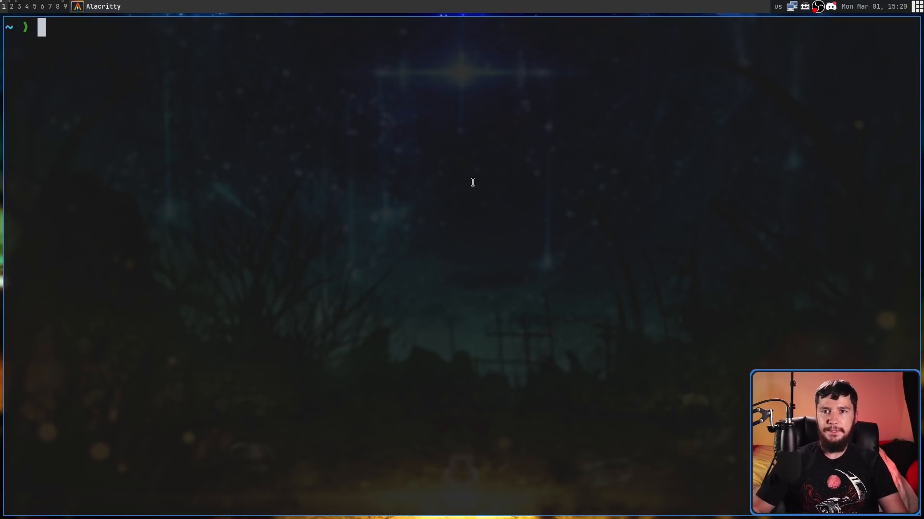
{"action": "type", "text": "echo $(ls -a | smenu -W $'\\n' -n20 -x current 3 -m \"Select A File:\" -N -q -s 'repos' -3 '^\\.' '2/0,bu' -C 2"}
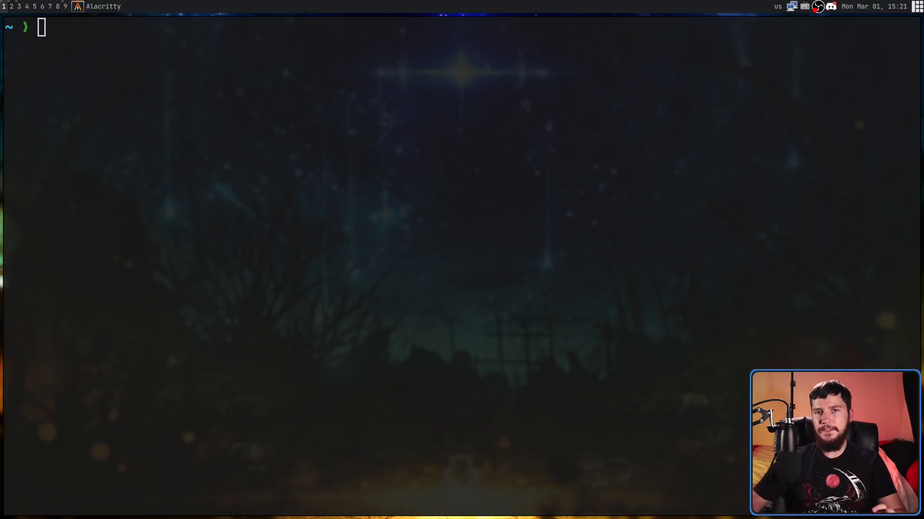
Step: Run the menu with -3 '^\.' '2/0,bu' -R 1 for green underlined dotfiles, pick bar.txt, then clear
{"action": "type", "text": "clear"}
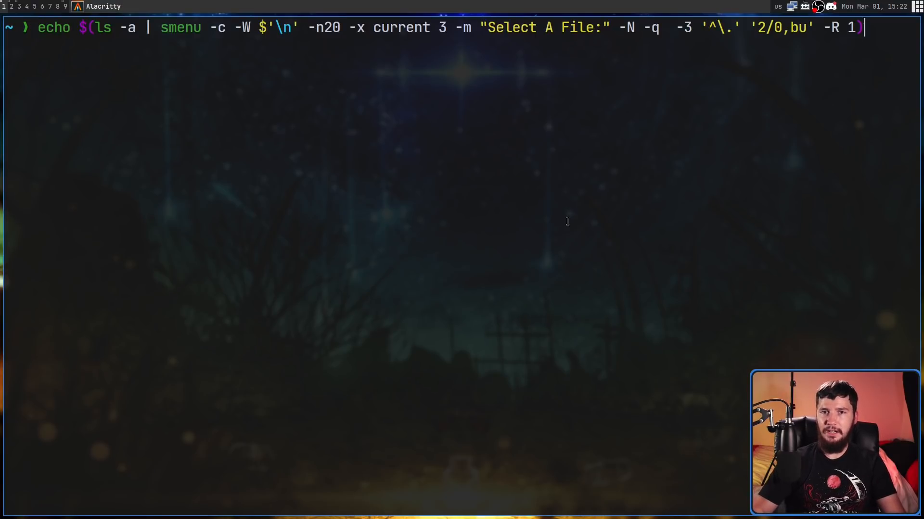
{"action": "key", "text": "Return"}
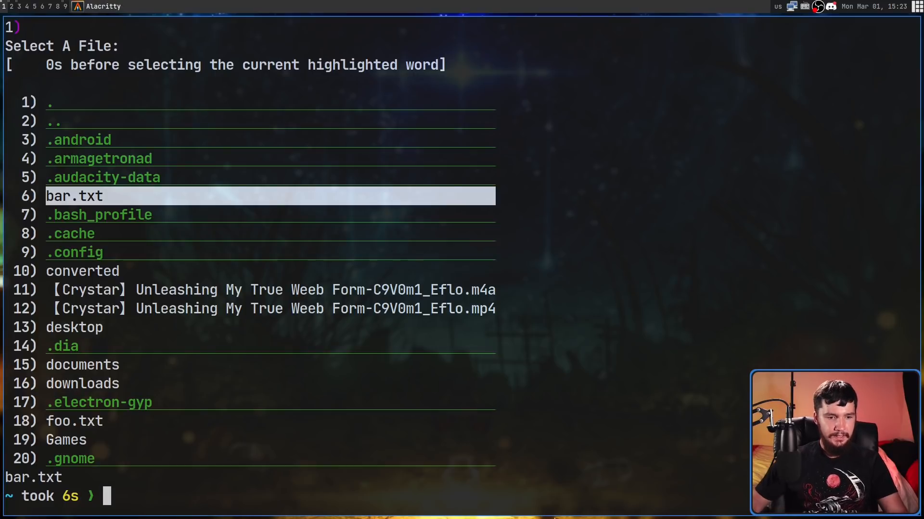
{"action": "key", "text": "Return"}
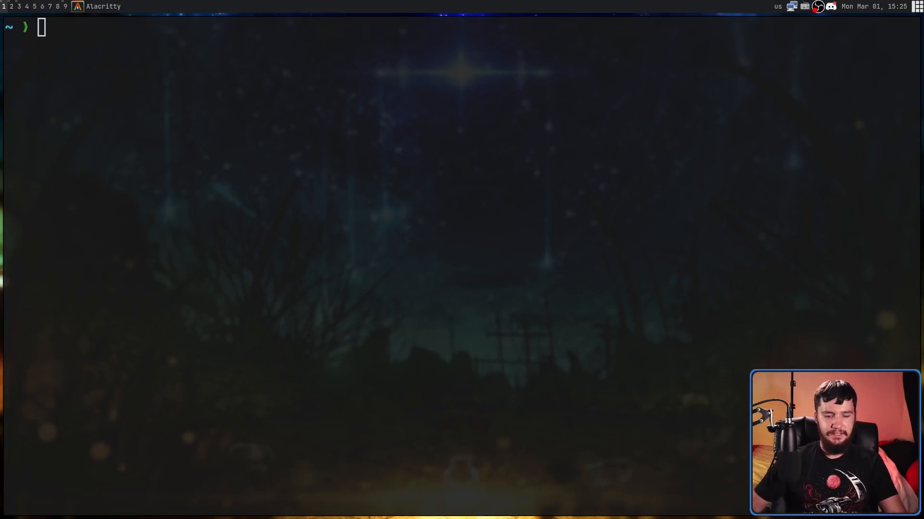
Step: Run awk -F: '{print $1,$3,$4,$NF}' /etc/passwd | smenu -n10 -c to list accounts in ten columned rows
{"action": "type", "text": "awk -F: '{print $1,$3,$4,$NF}' /etc/passwd | smenu -n10 -c"}
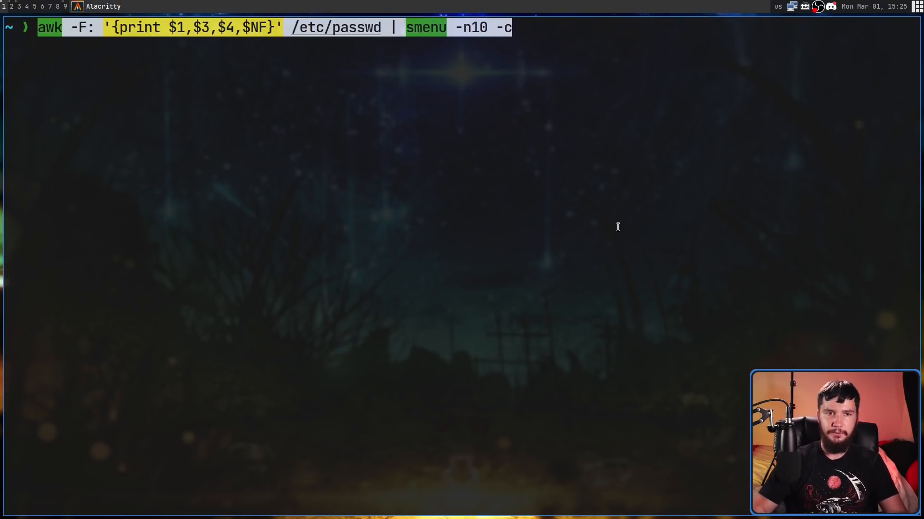
{"action": "key", "text": "Return"}
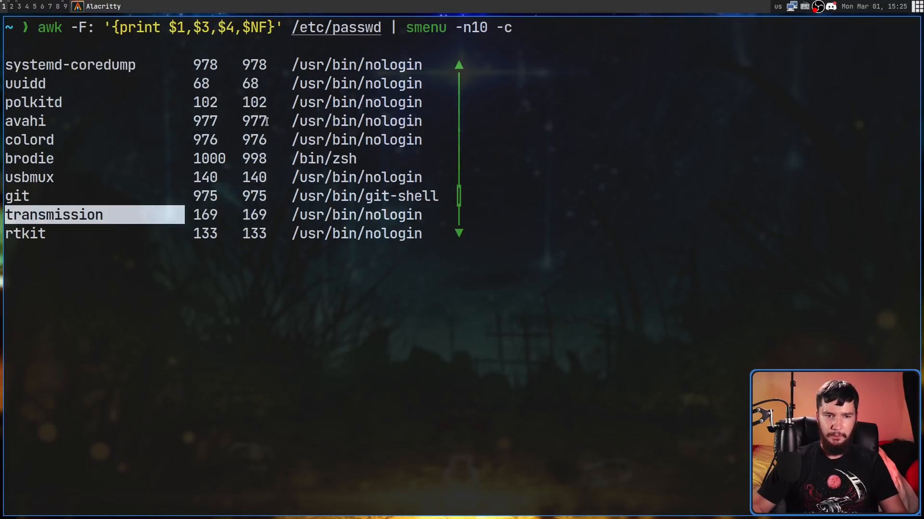
{"action": "key", "text": "Up"}
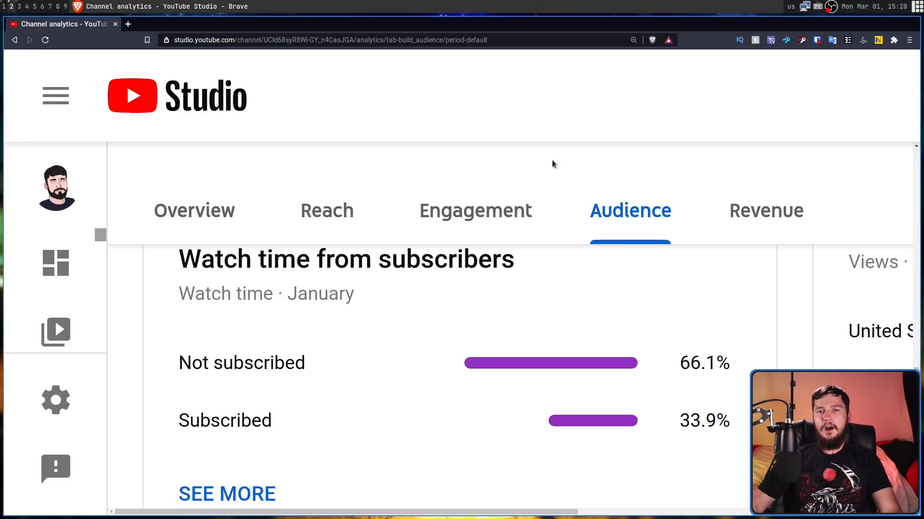
{"action": "mouse_move", "coordinate": [706, 121]}
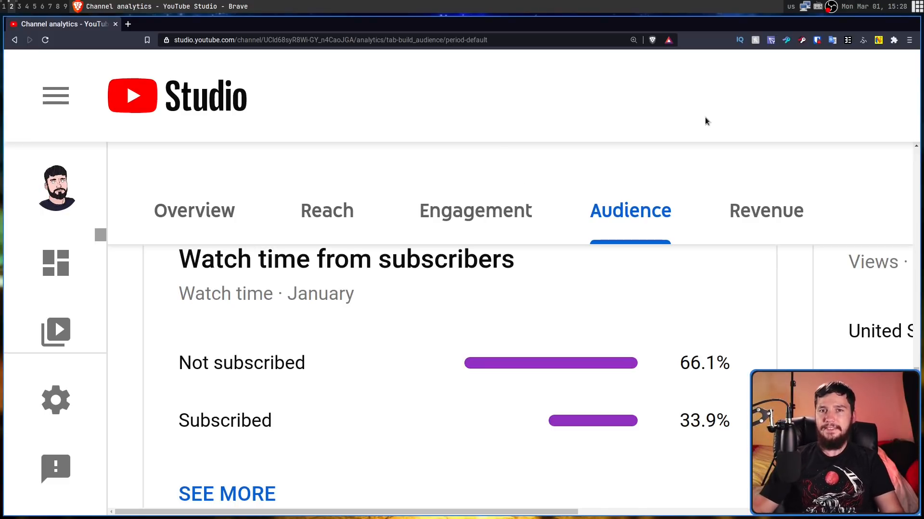